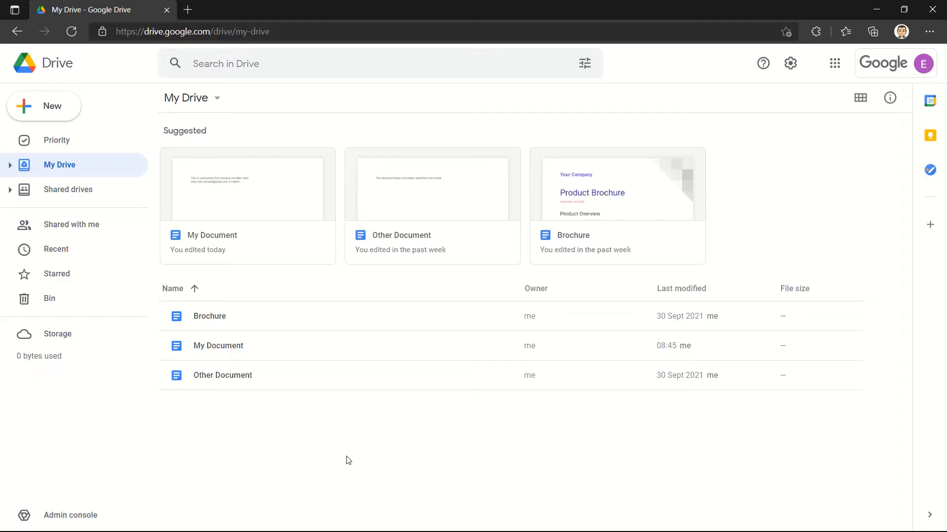
- Open My Document in Docs, then view its details: not shared, stored in My Drive
click(217, 345)
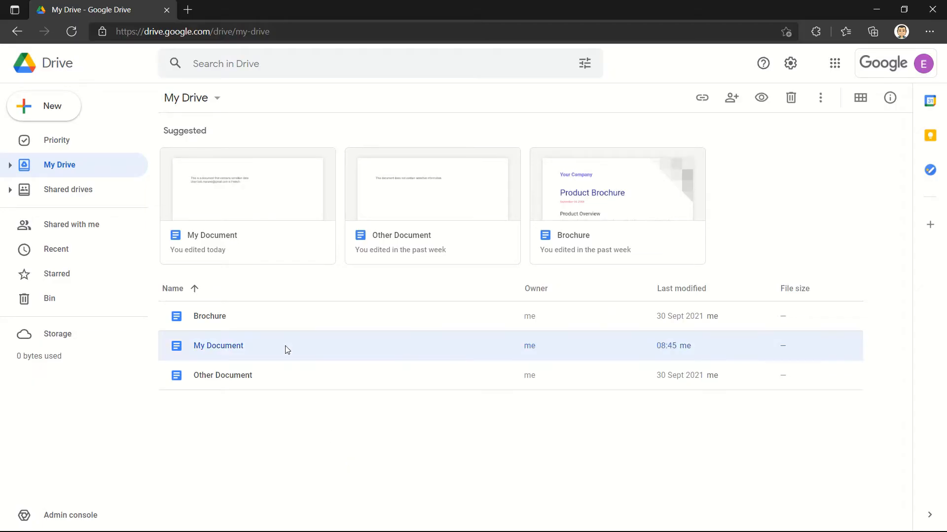
double_click(217, 345)
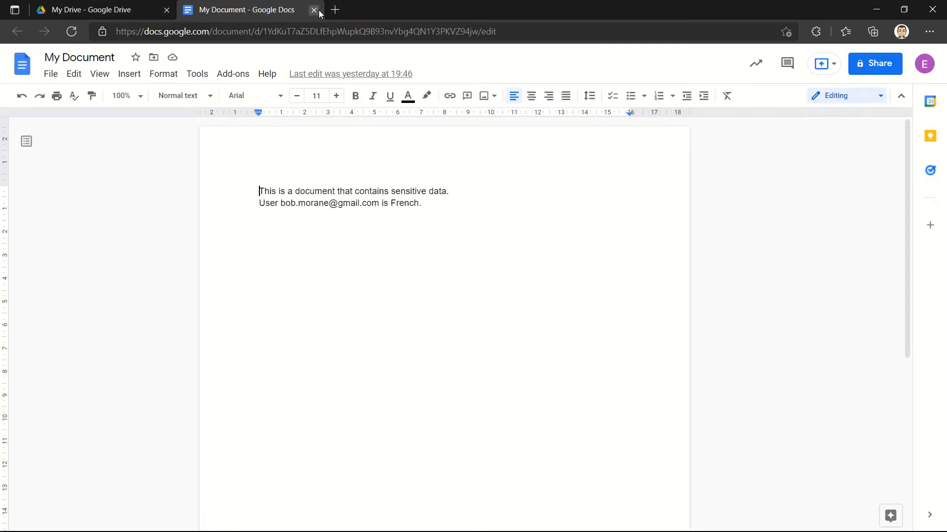
click(314, 10)
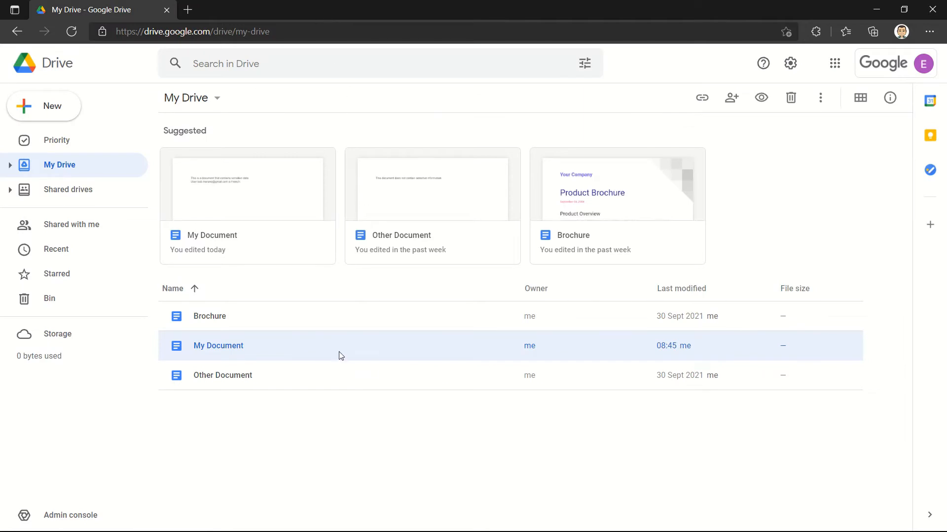
click(890, 97)
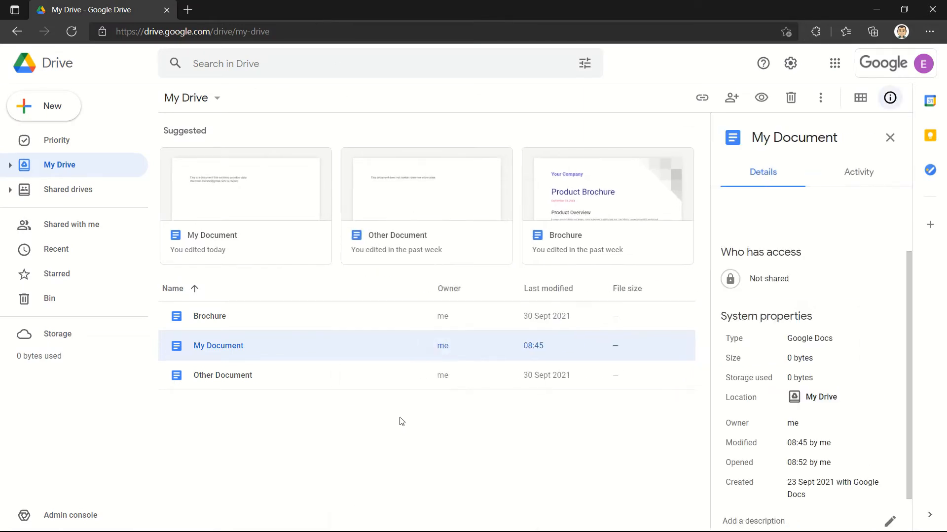
mouse_move(499, 448)
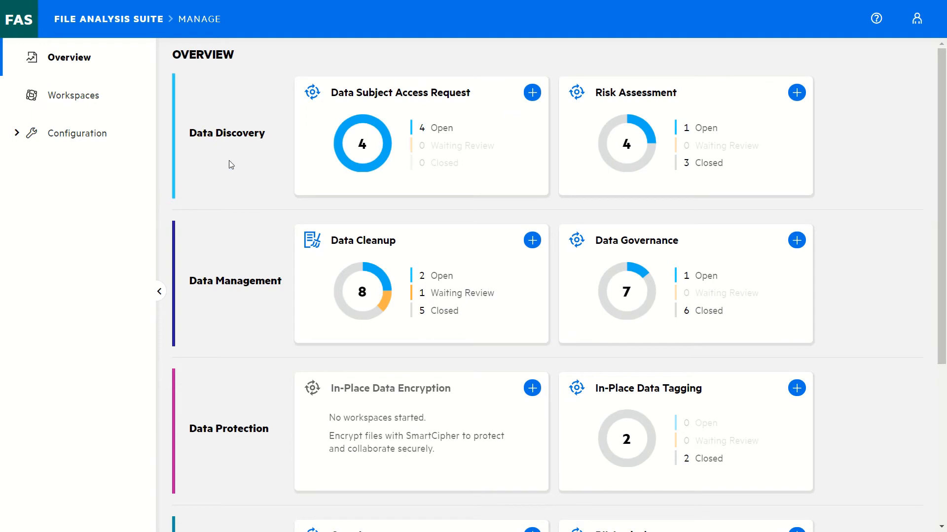
mouse_move(240, 363)
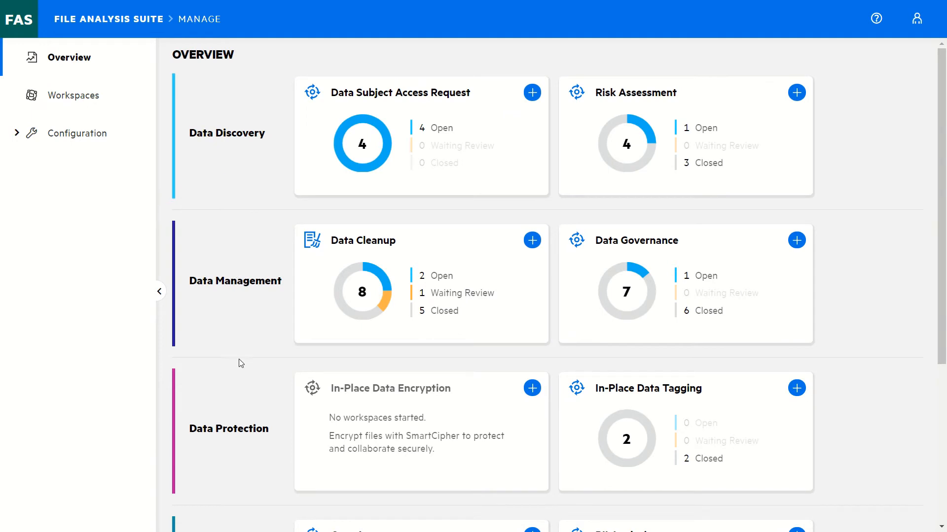
mouse_move(542, 462)
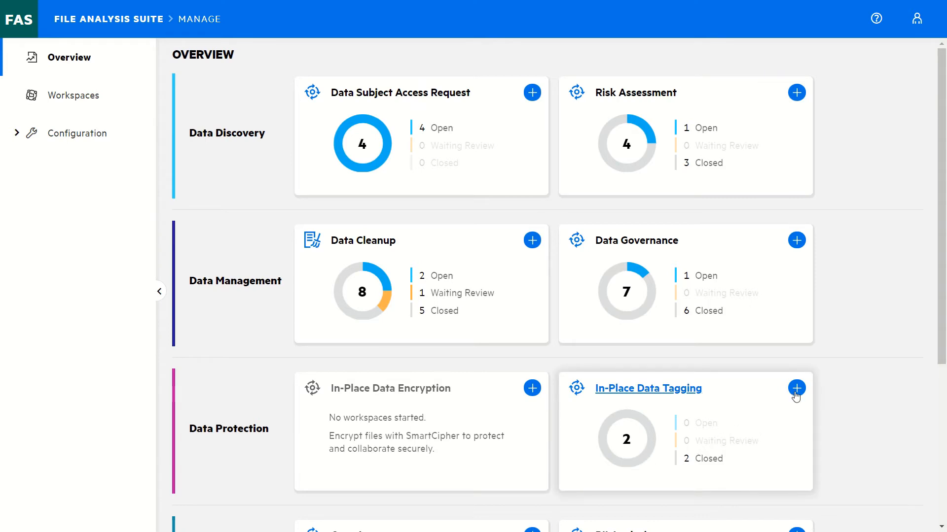
mouse_move(797, 388)
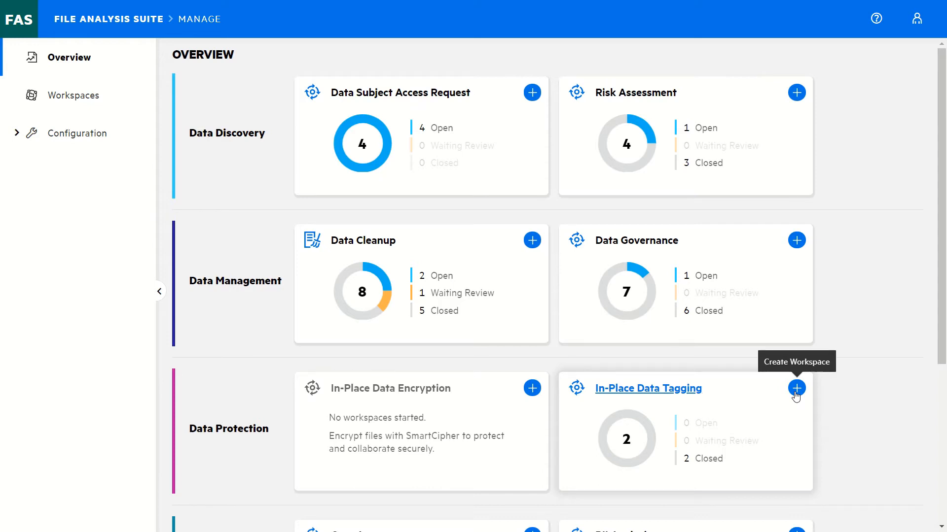
- Create an In-Place Data Tagging workspace named 'Tag in GDrive' with default wizard settings
click(796, 388)
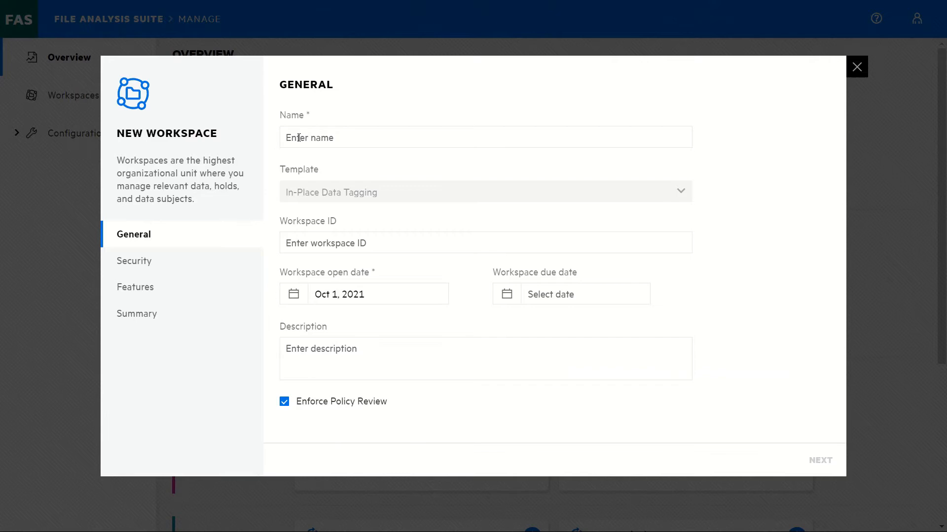
text(Tag in GDrive)
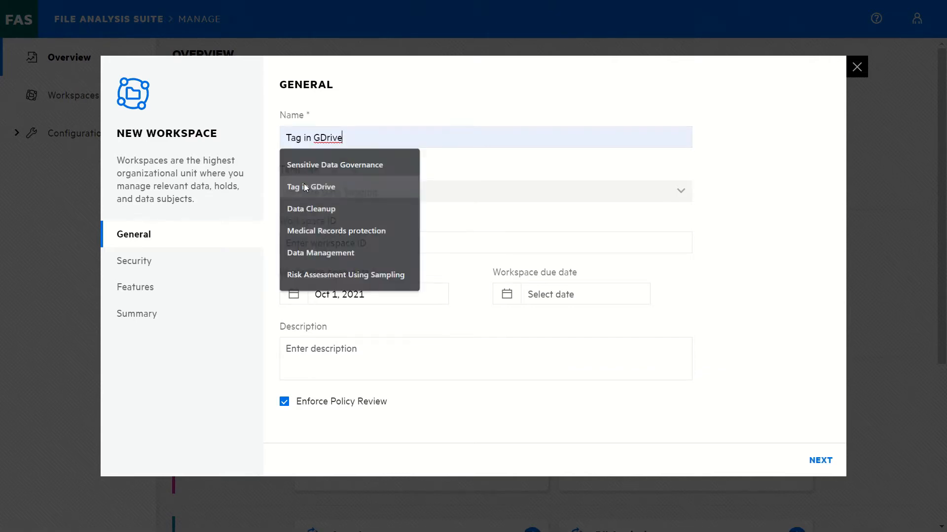
click(310, 186)
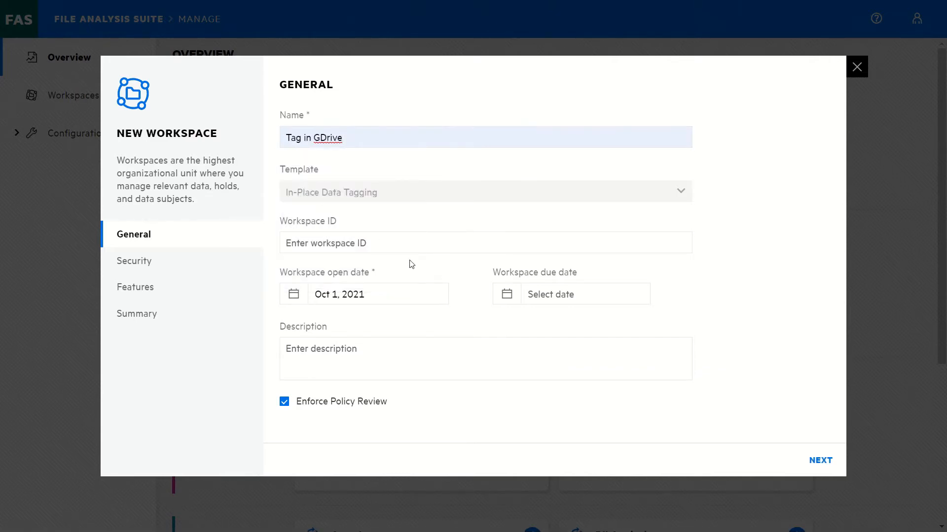
click(820, 461)
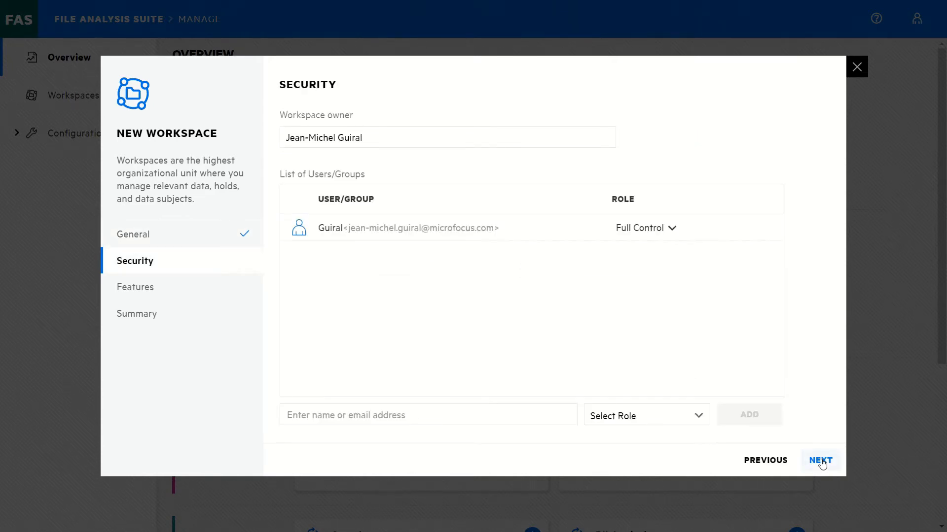
click(821, 461)
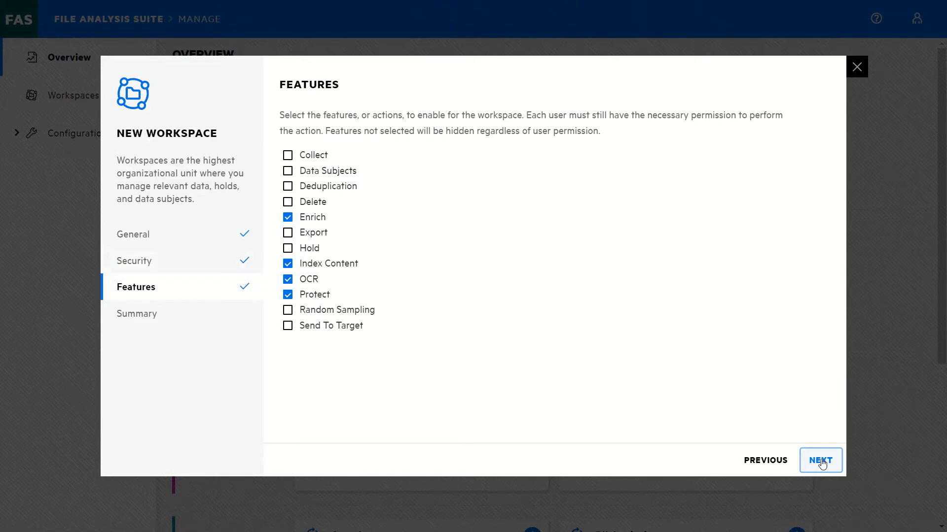
click(819, 460)
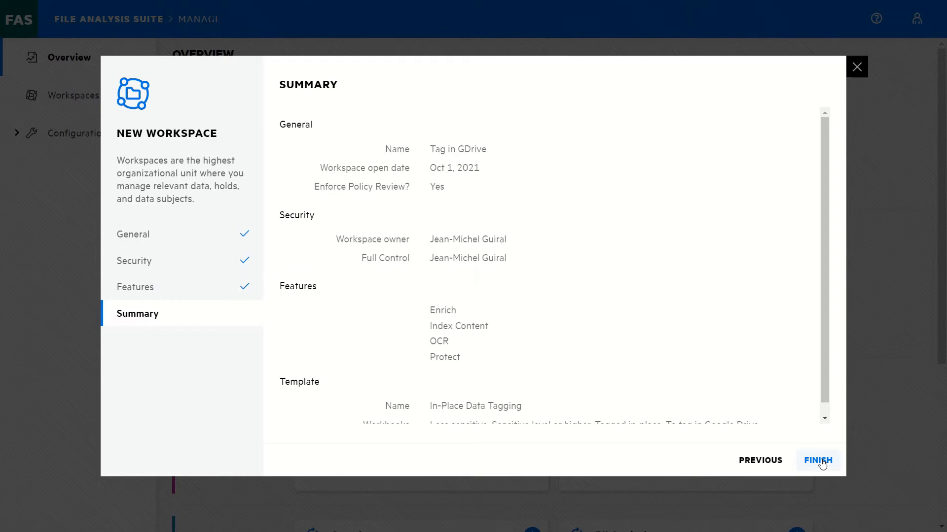
click(816, 460)
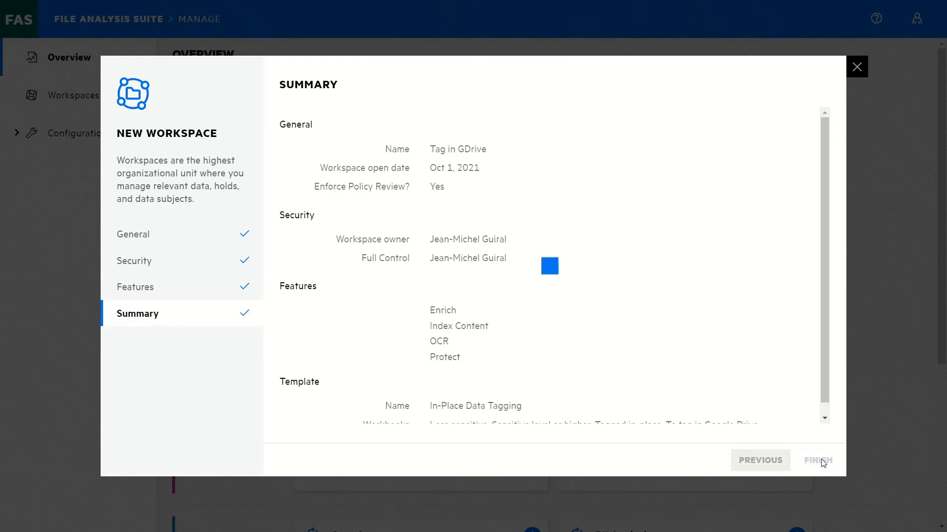
click(549, 266)
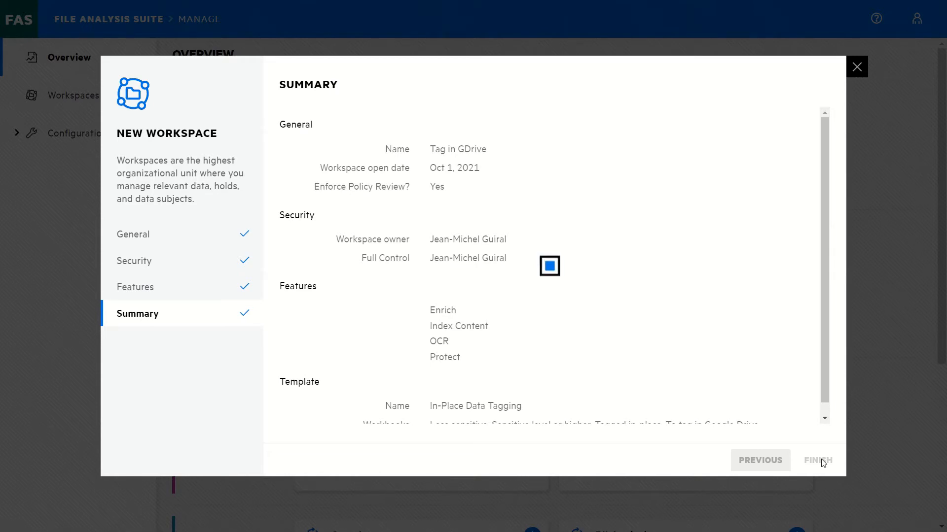
click(817, 460)
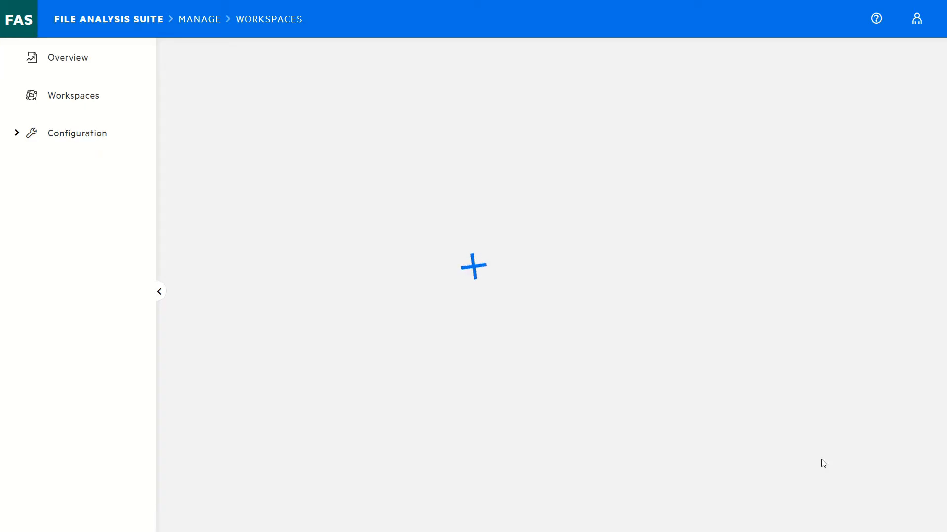
- Scroll the Tag in GDrive overview down to the empty Data Sources panel
click(474, 266)
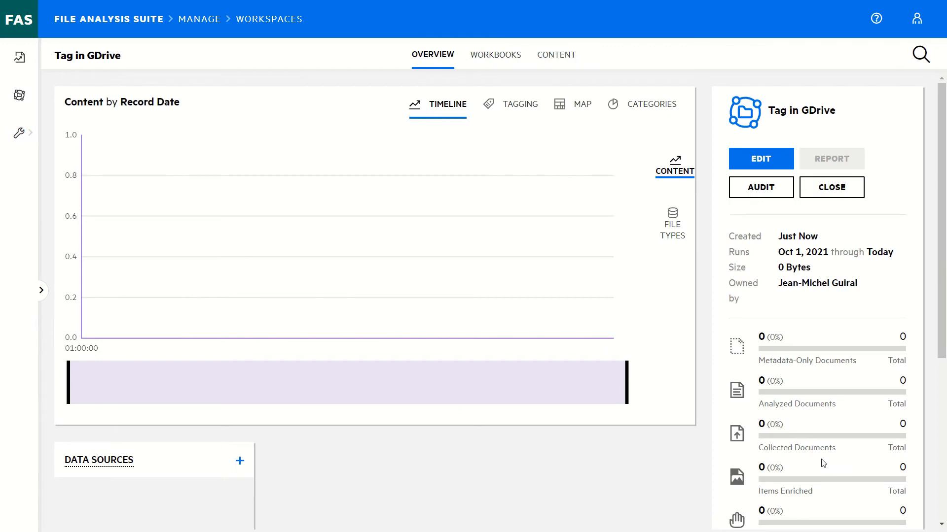
mouse_move(237, 84)
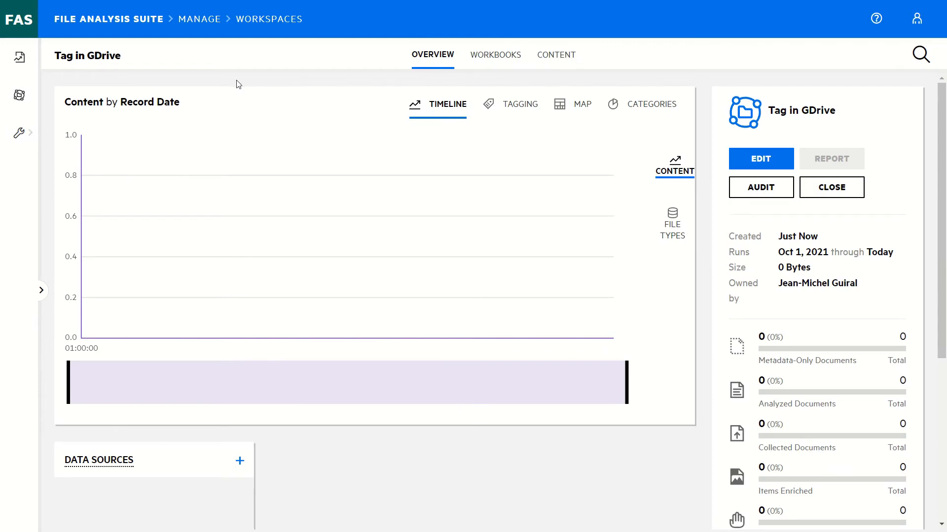
mouse_move(142, 56)
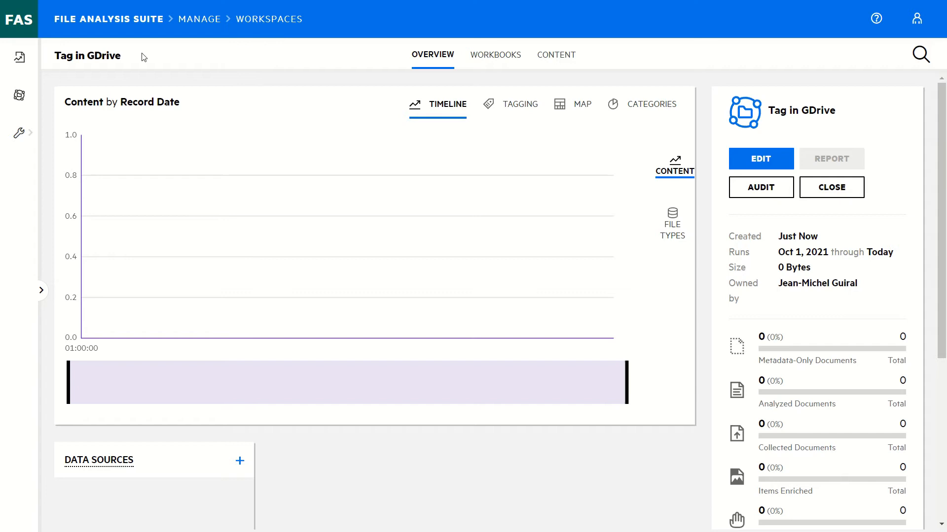
scroll(down, 3)
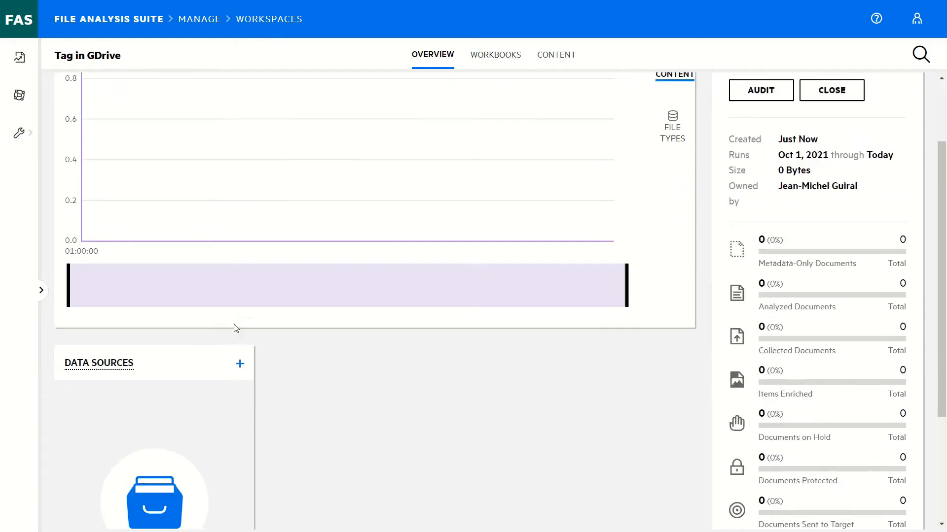
scroll(down, 3)
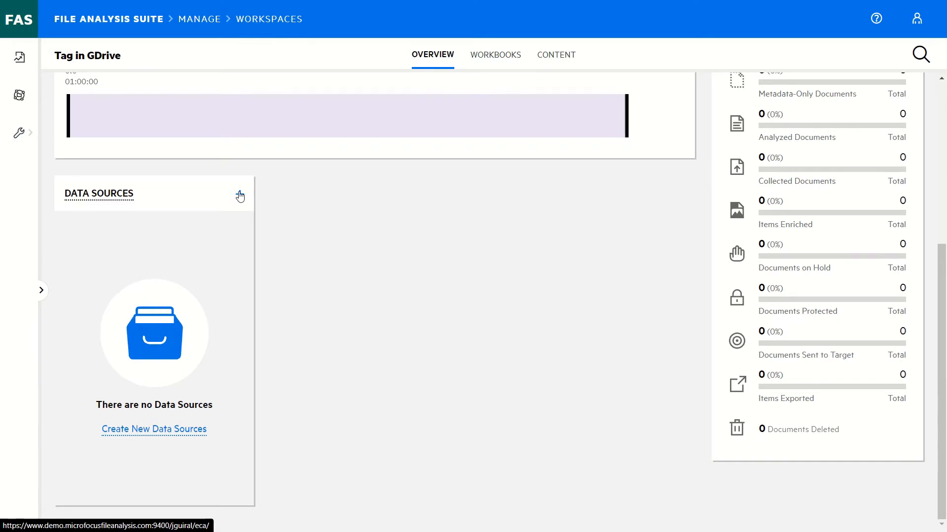
- Start a new data source named 'All Data'
click(153, 429)
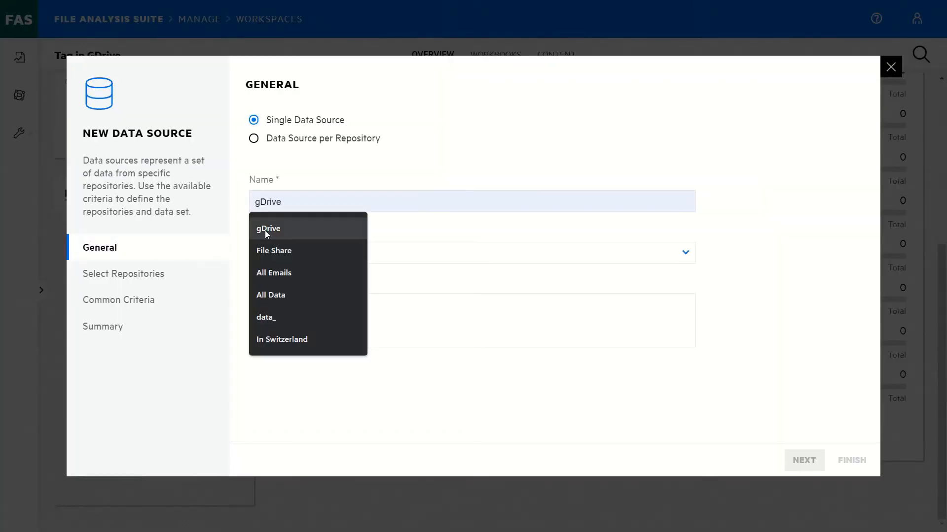
click(270, 295)
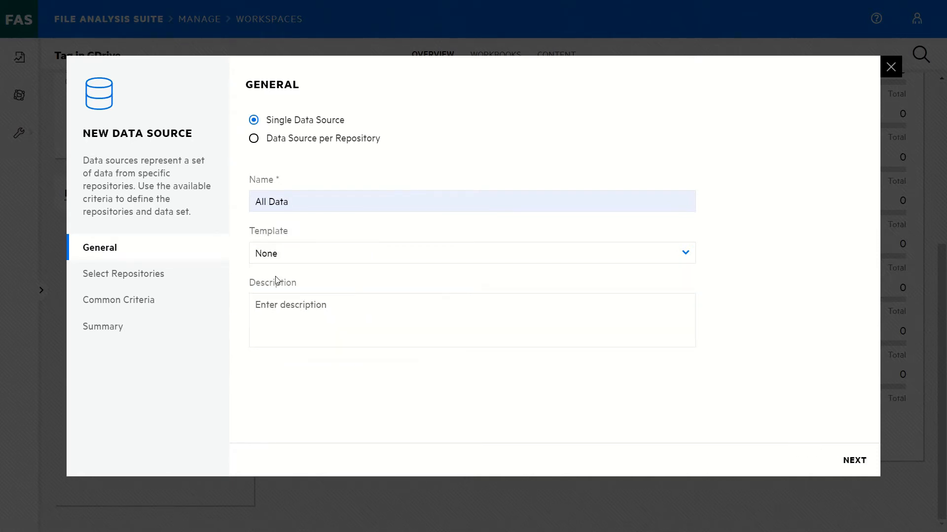
click(853, 460)
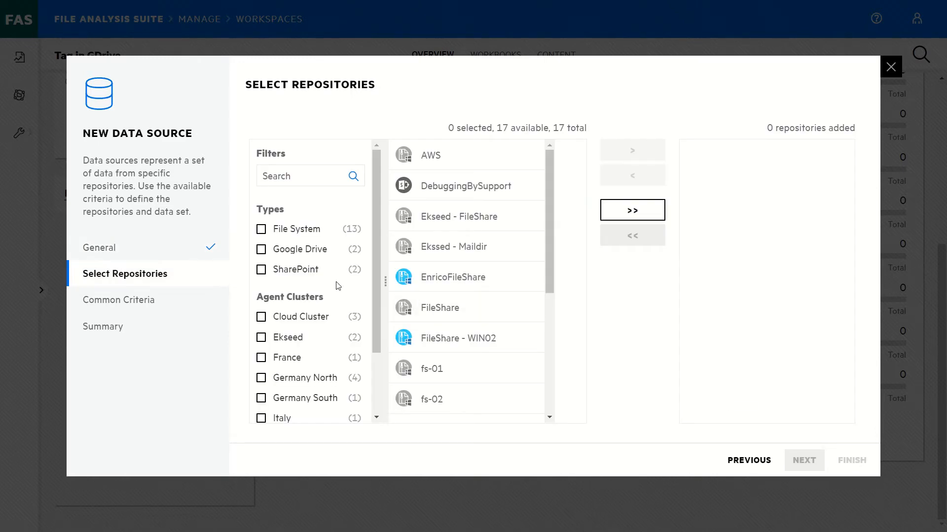
- Add the Google Drive - Marco and FileShare - WIN02 repositories and finish
click(261, 248)
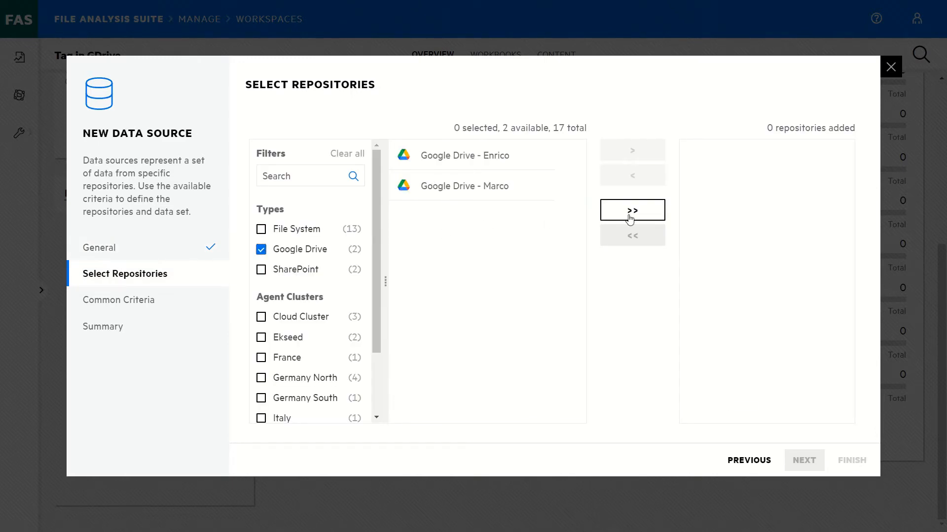
click(631, 210)
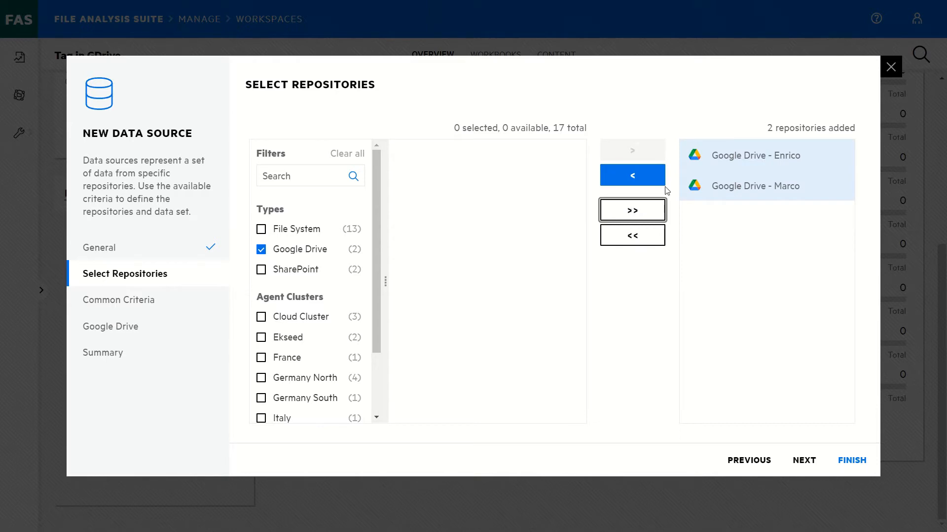
click(631, 175)
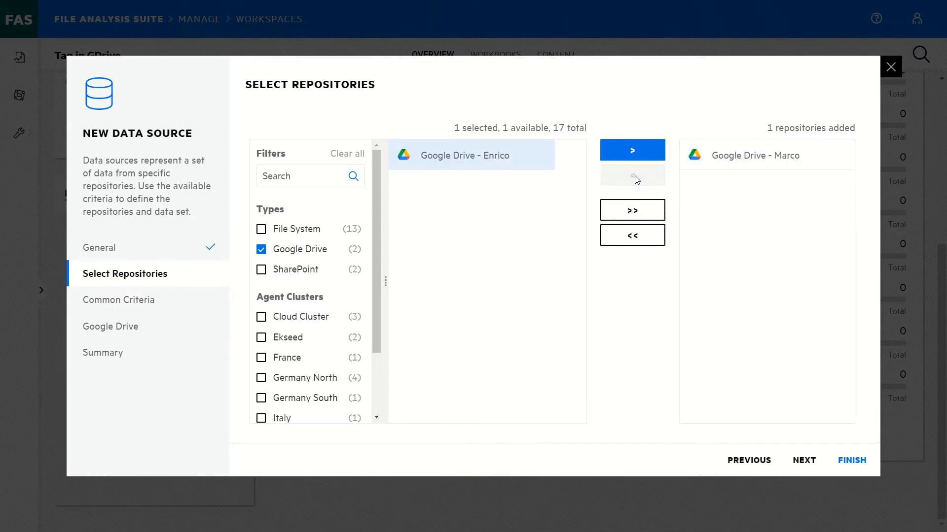
click(261, 229)
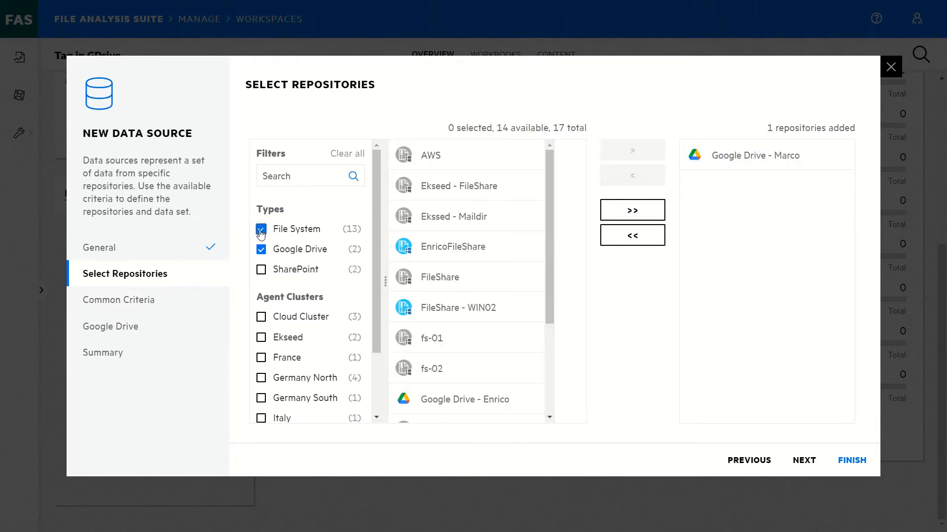
click(458, 308)
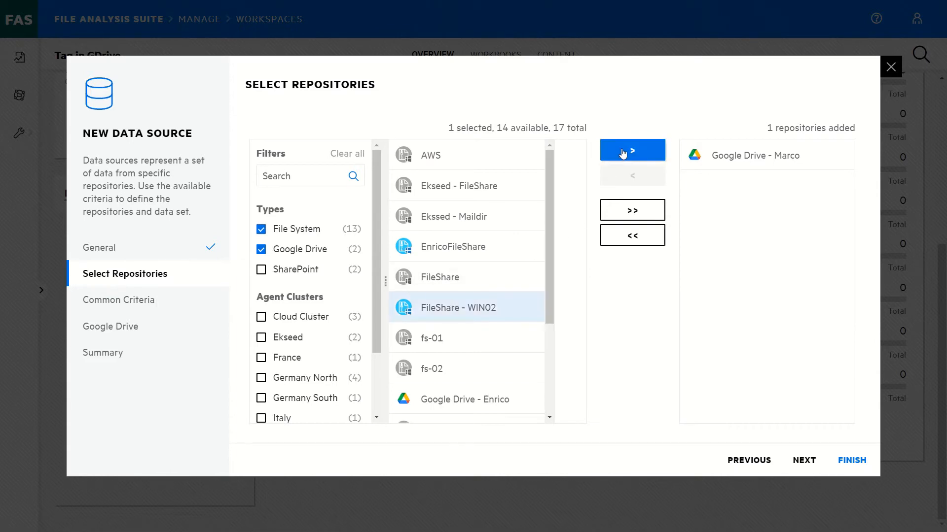
click(631, 150)
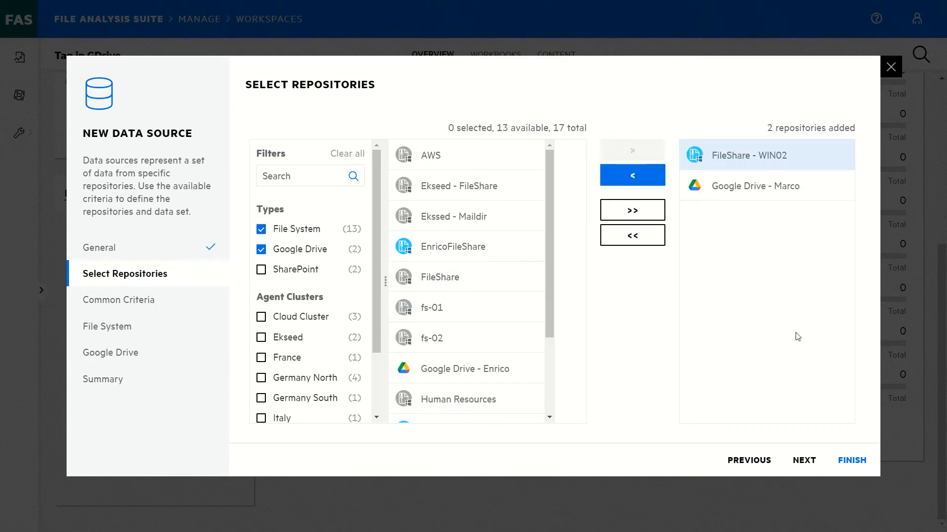
click(852, 460)
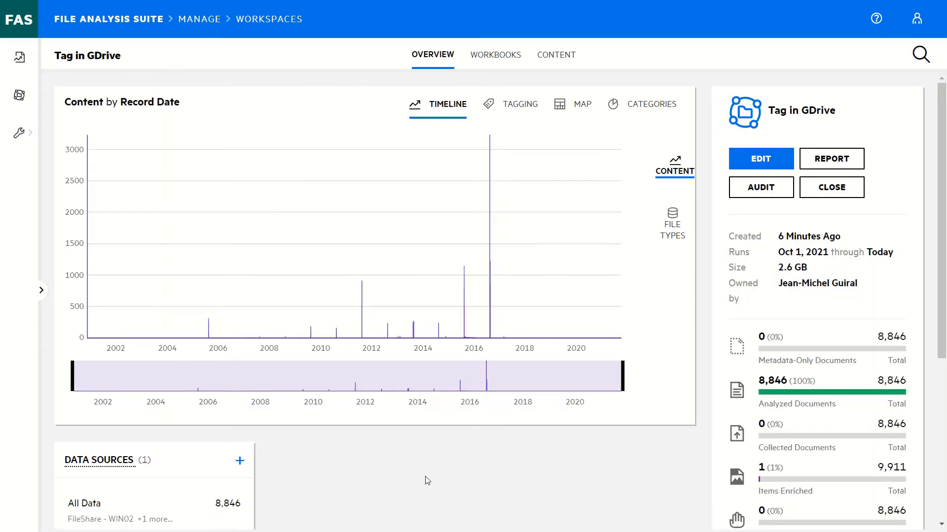
mouse_move(377, 487)
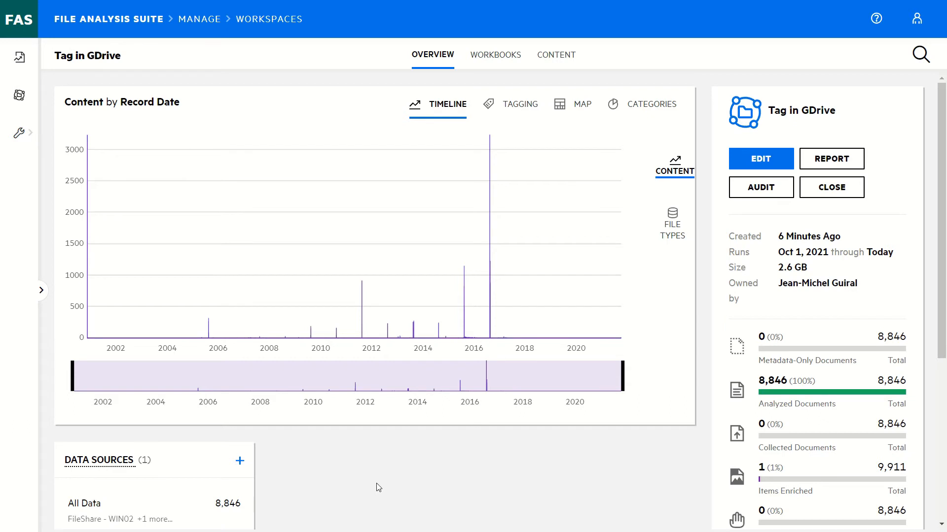
mouse_move(273, 509)
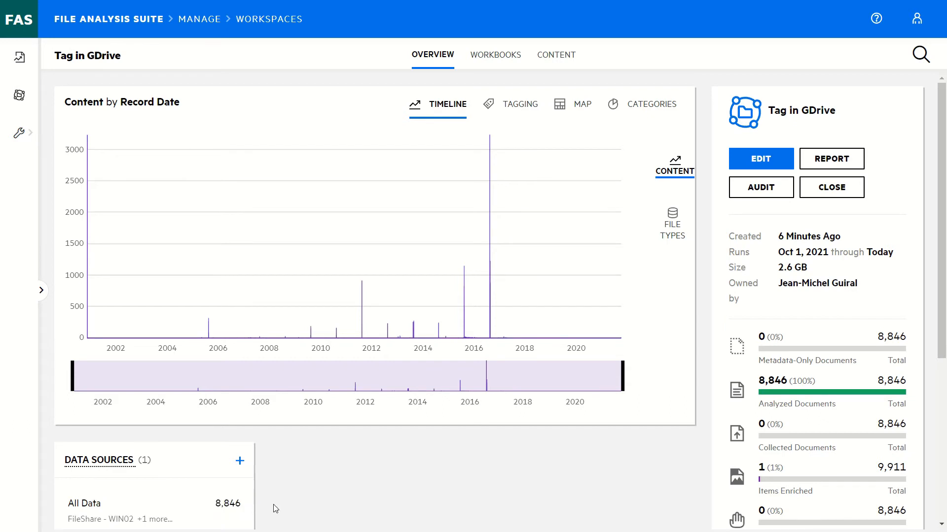
mouse_move(426, 145)
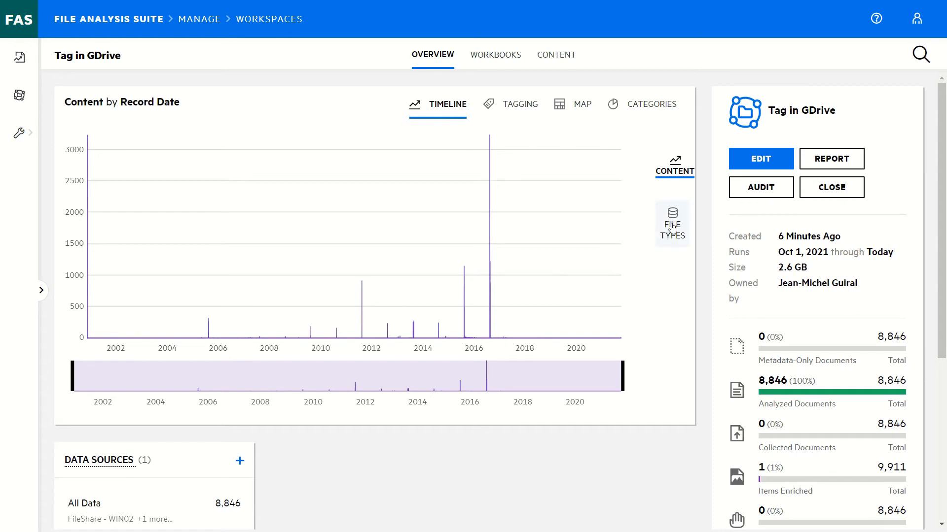
- Show file types, Financial Data tagging, then workbook categories (4K Sensitive, 1 Protect)
click(672, 223)
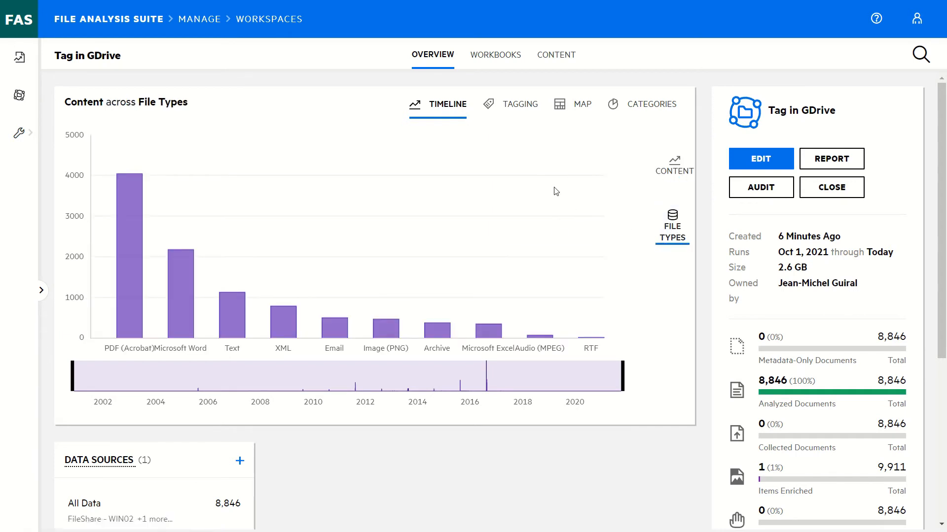
click(519, 104)
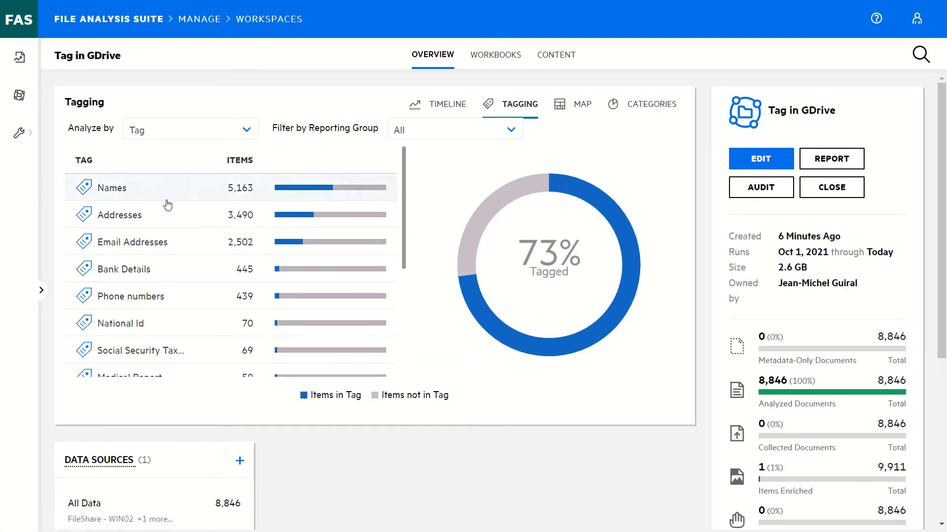
click(454, 129)
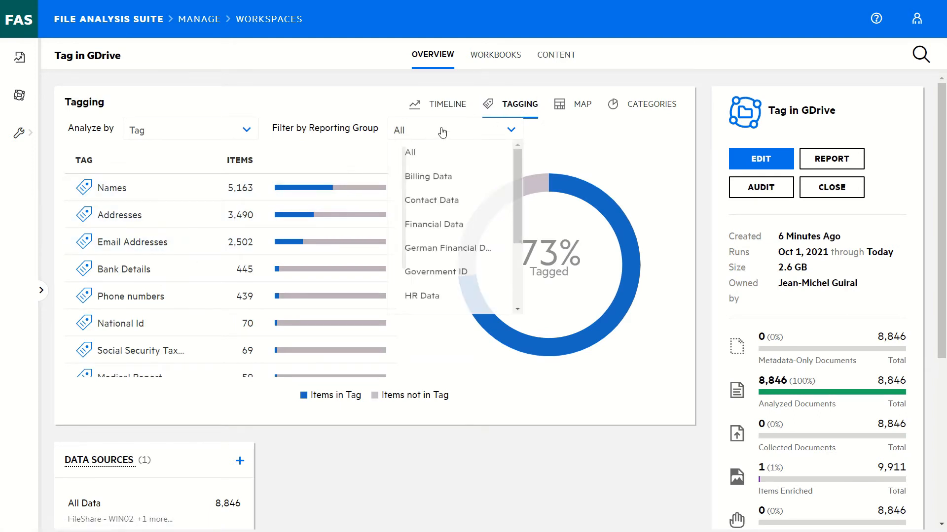
click(433, 224)
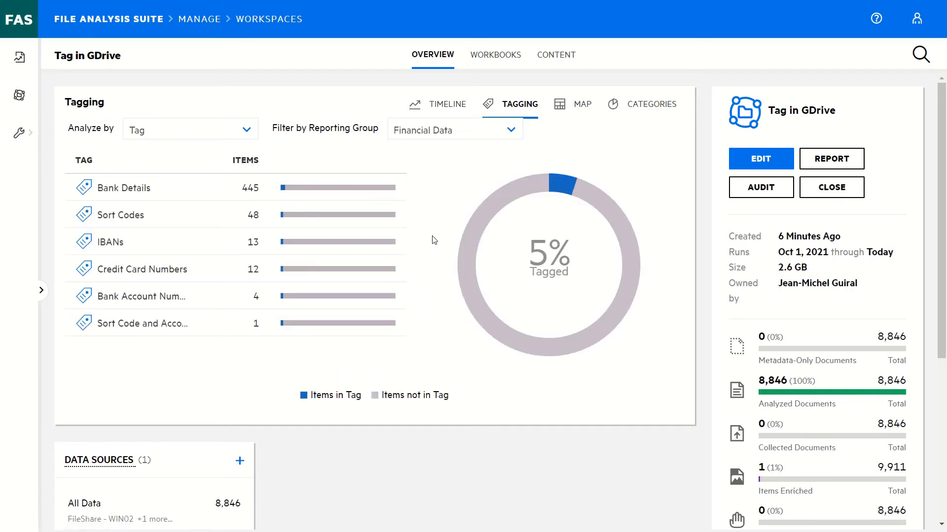
click(652, 104)
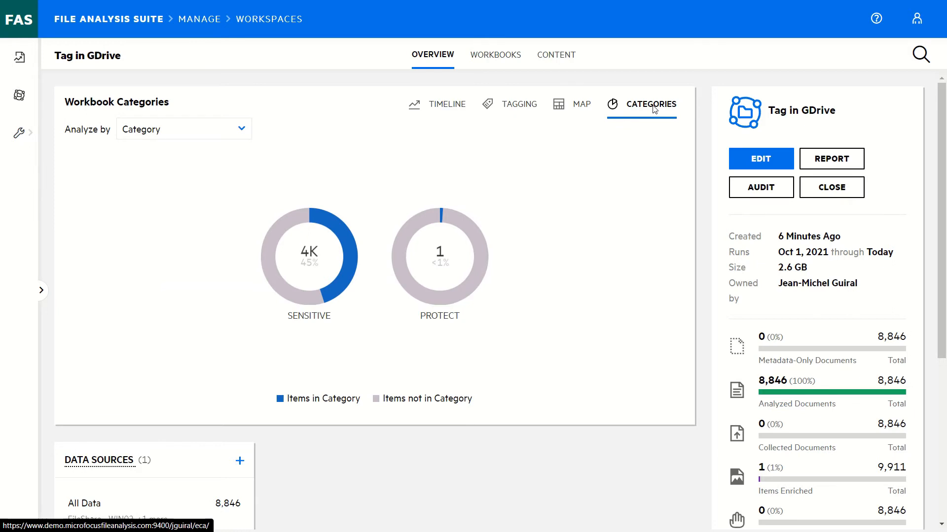
- Open the Workbooks list for the Tag in GDrive workspace
click(495, 54)
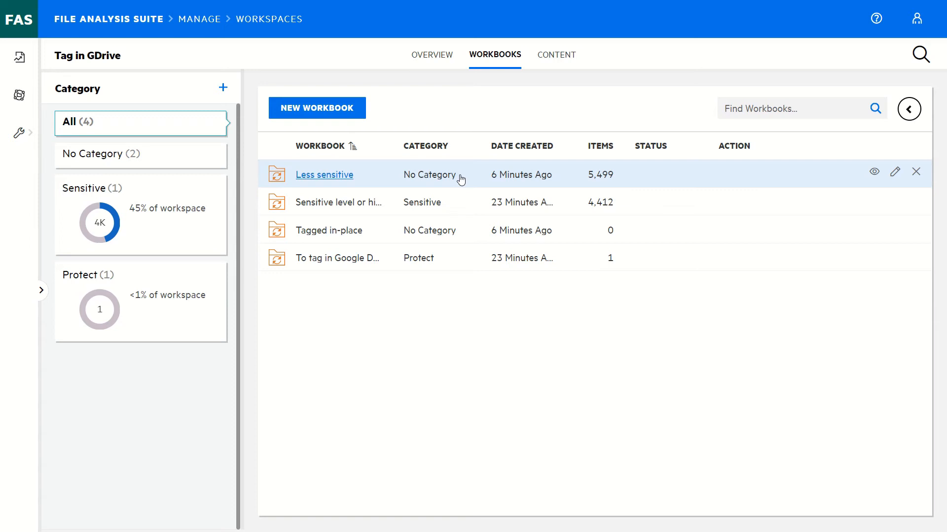
mouse_move(462, 258)
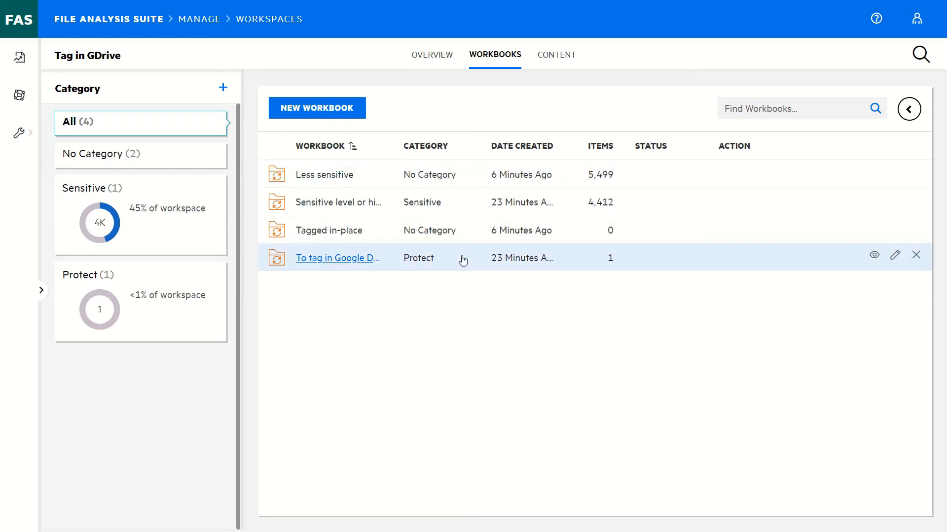
mouse_move(895, 255)
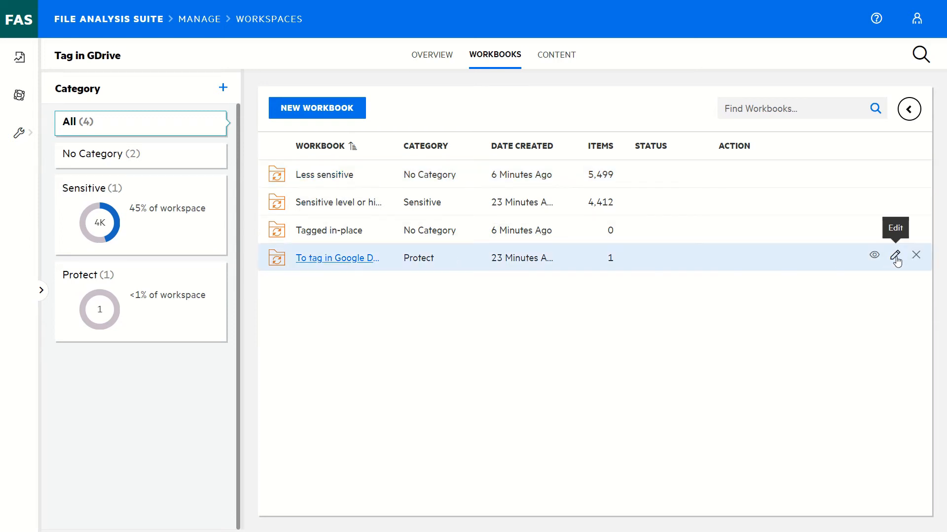
- Review the 'To tag in Google Drive' workbook criteria and cancel without changes
click(896, 255)
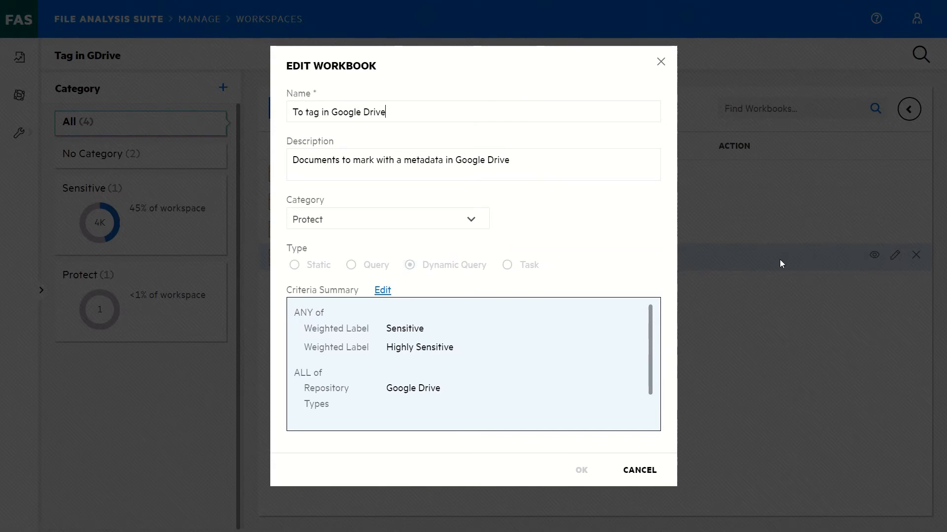
mouse_move(478, 385)
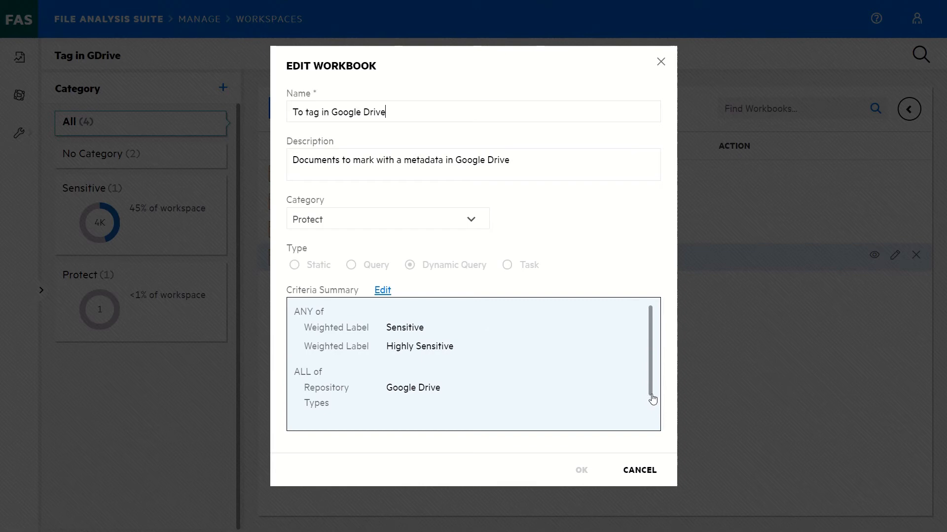
scroll(down, 3)
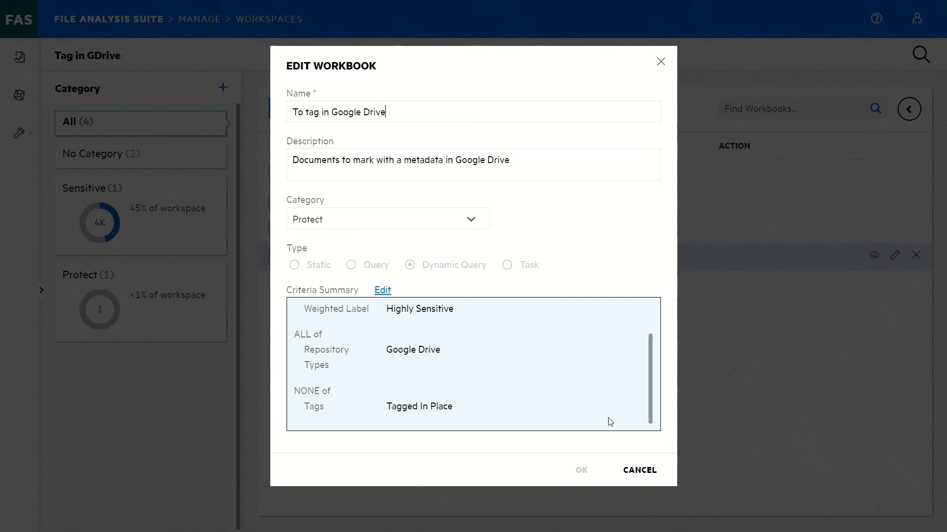
click(638, 471)
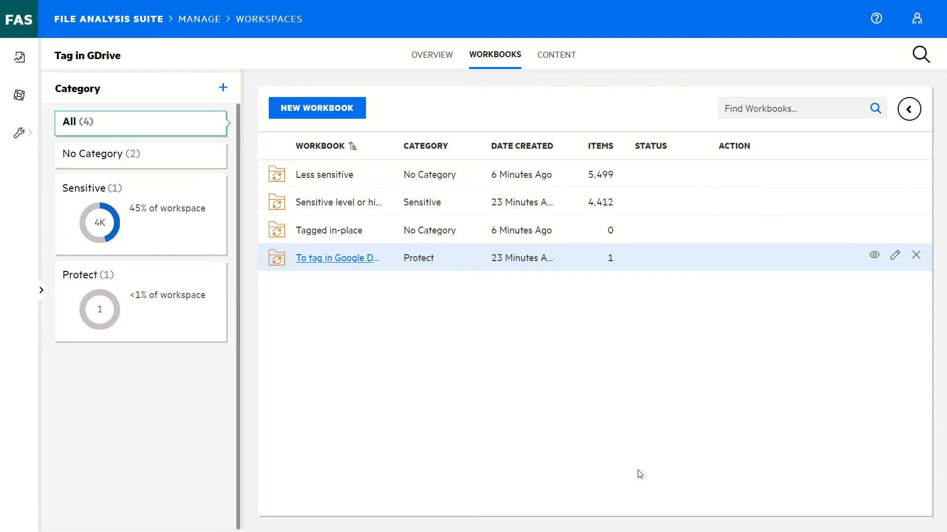
mouse_move(337, 258)
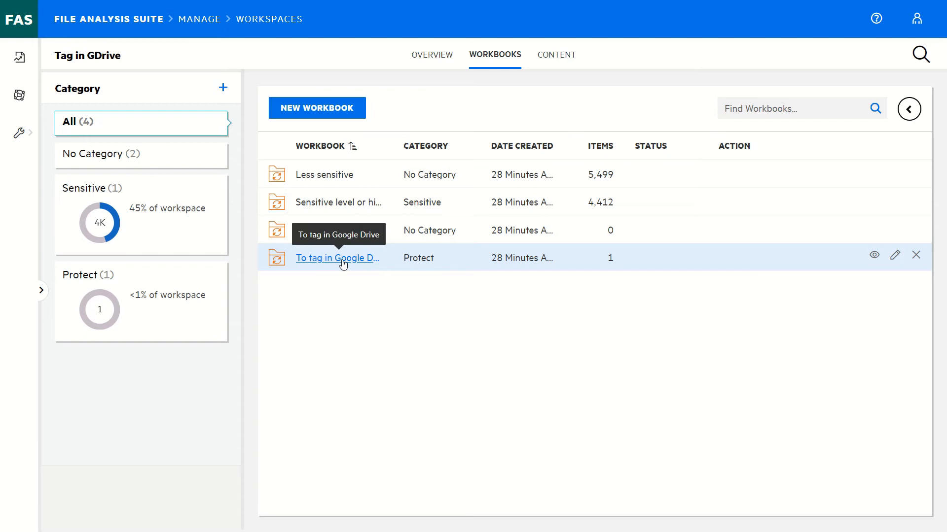
click(337, 258)
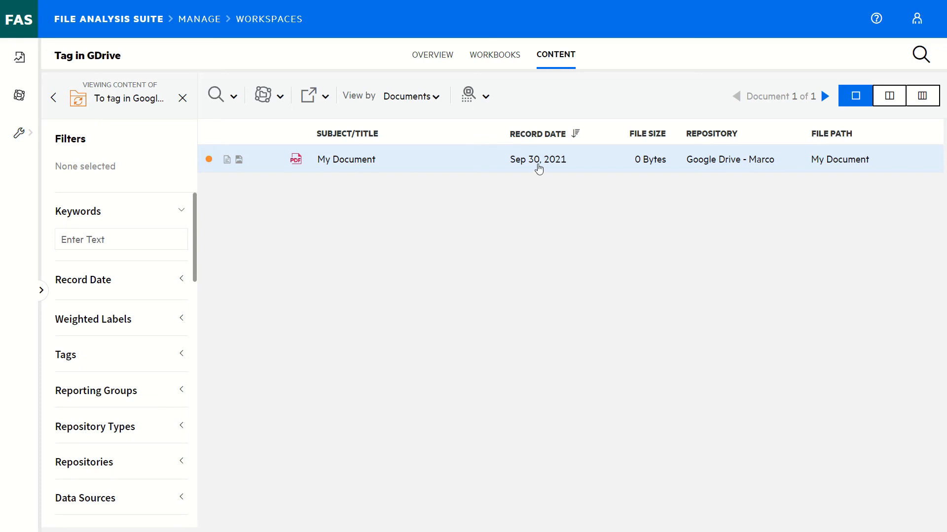
click(887, 95)
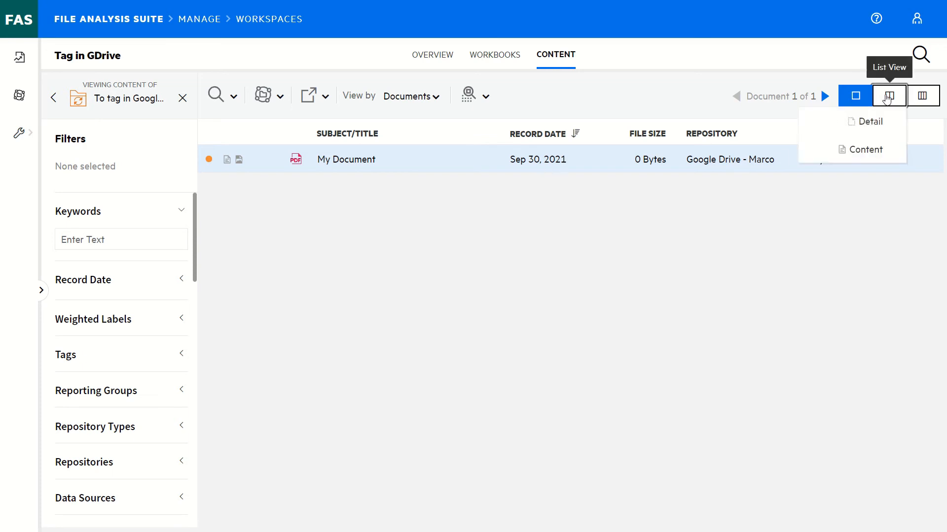
click(888, 96)
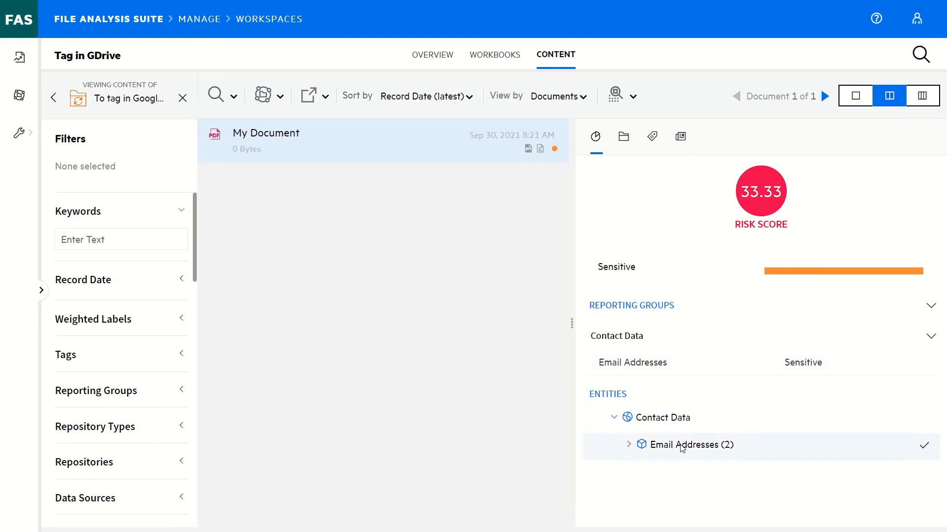
mouse_move(527, 149)
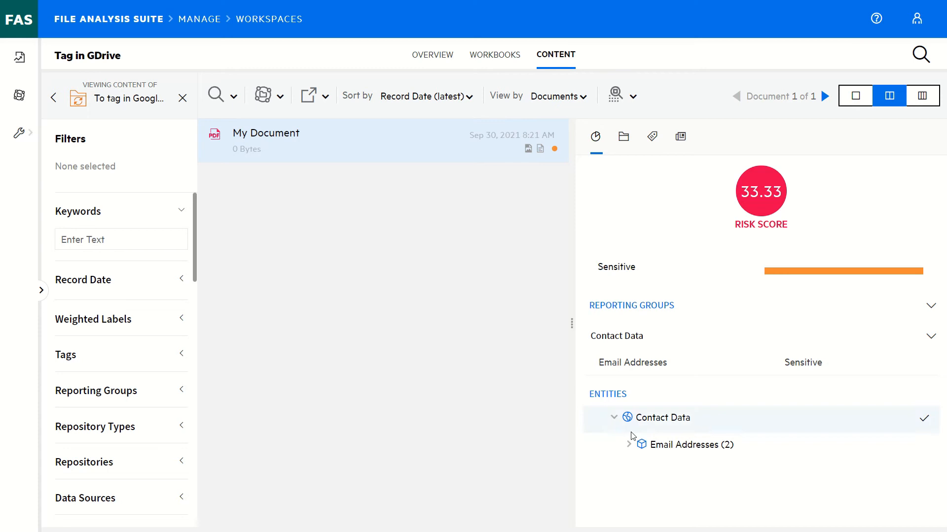
click(628, 445)
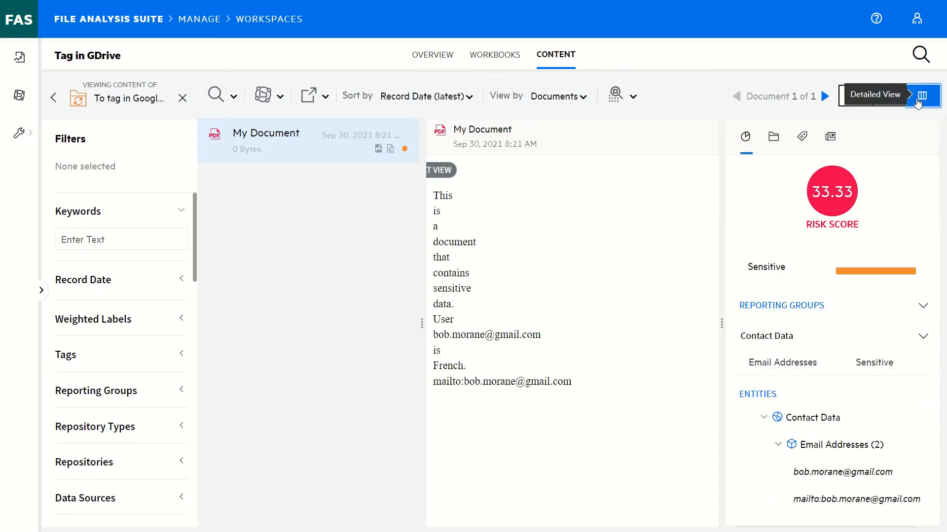
click(922, 95)
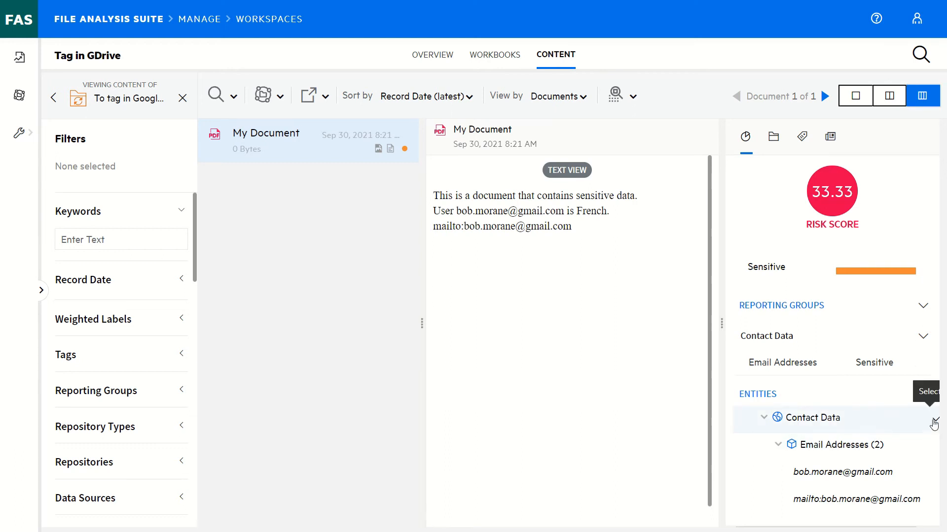
click(842, 471)
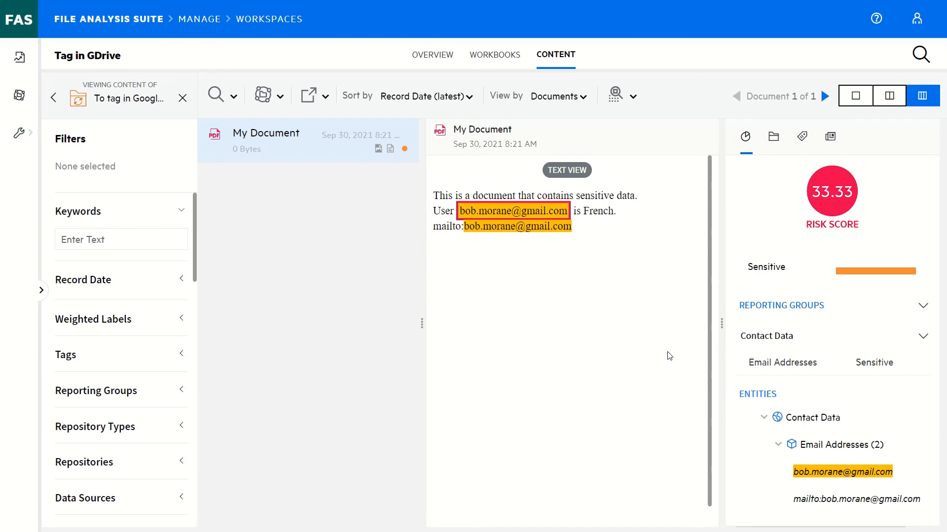
click(495, 55)
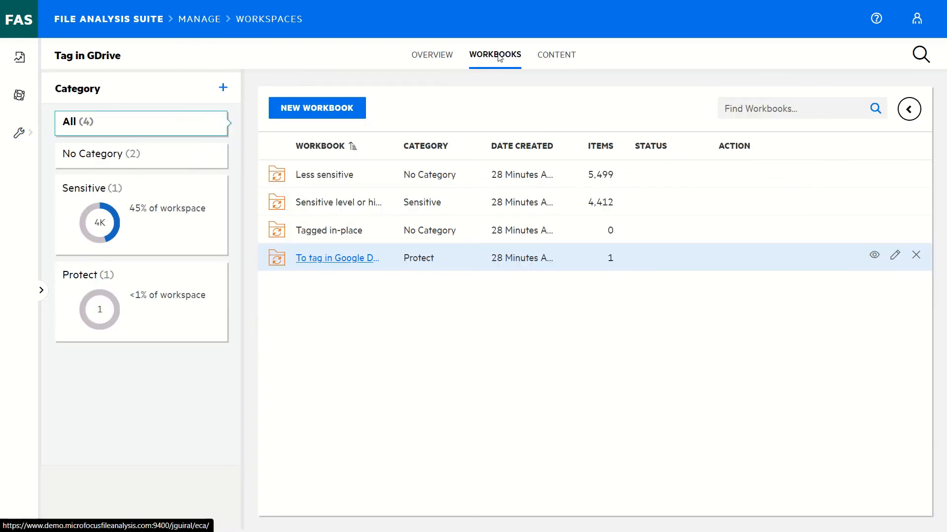
mouse_move(798, 202)
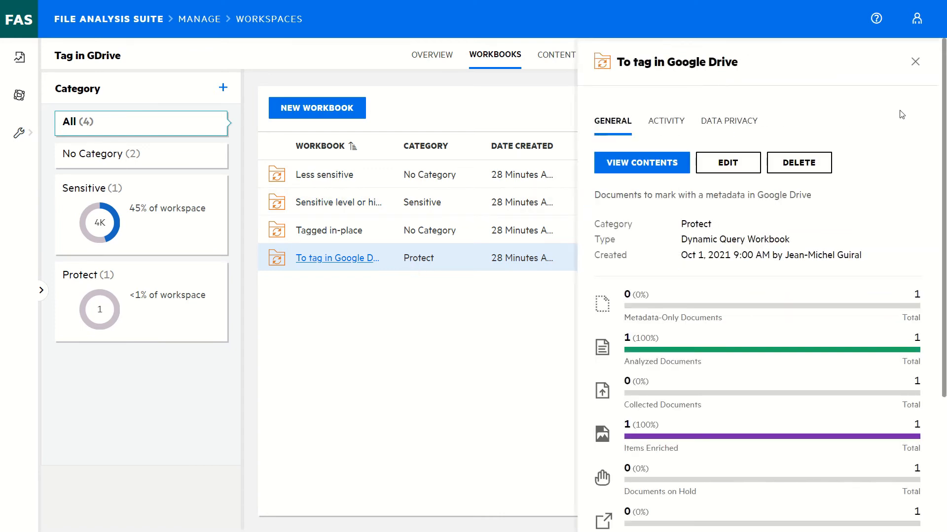
- Run and confirm a Custom Activity on 'To tag in Google Drive', leaving it Pending
click(666, 120)
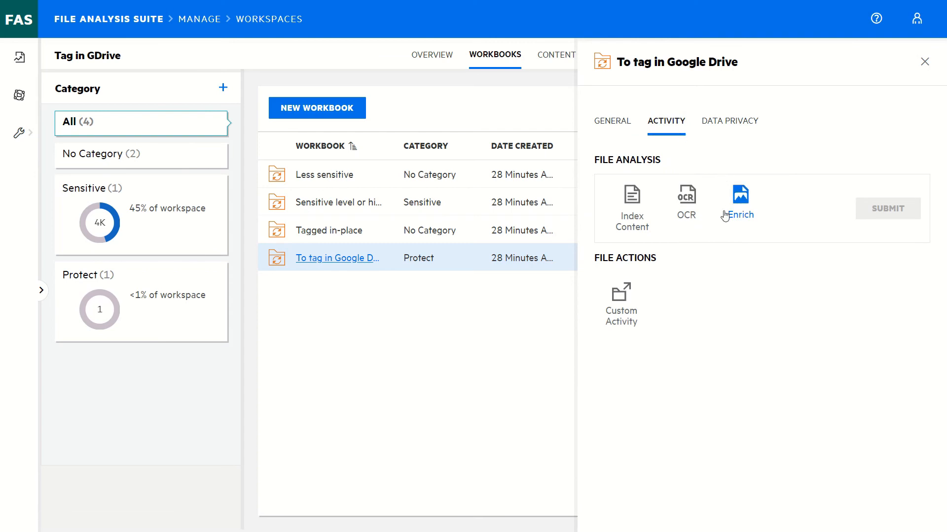
click(621, 302)
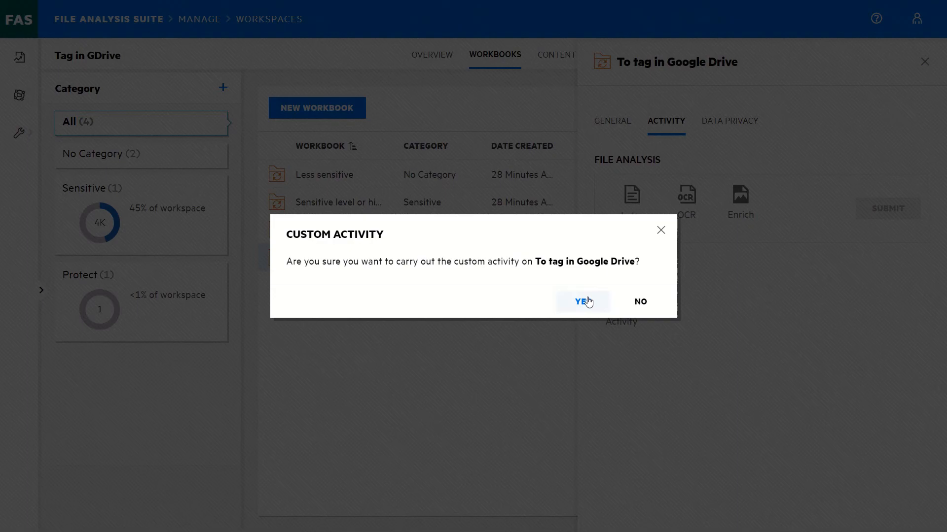
click(581, 302)
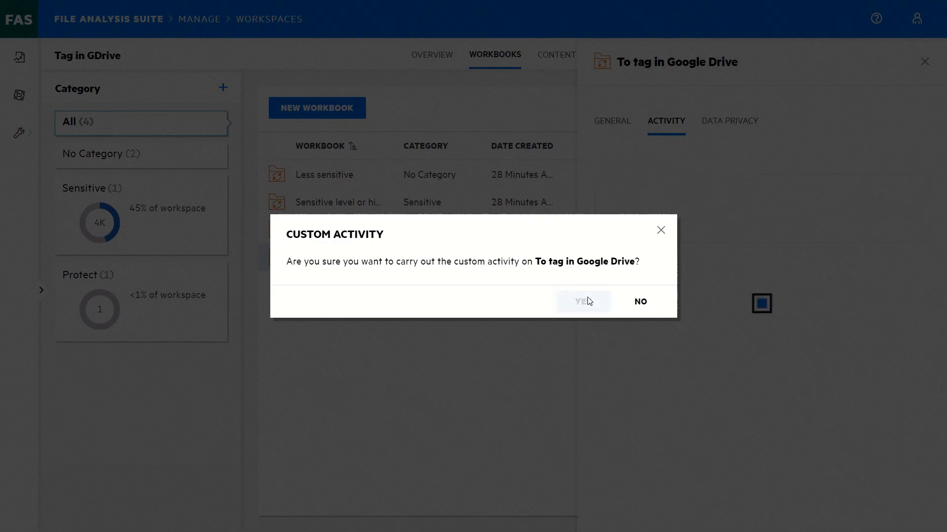
click(581, 302)
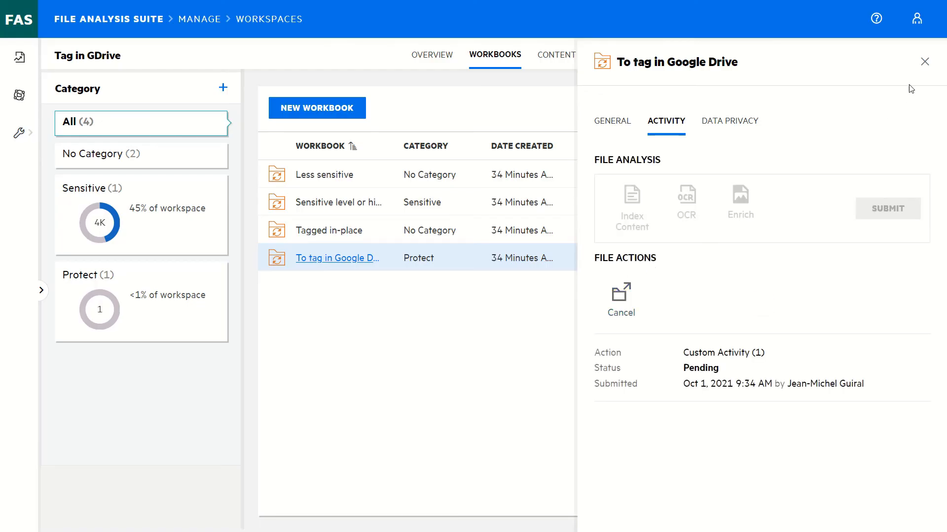
click(925, 62)
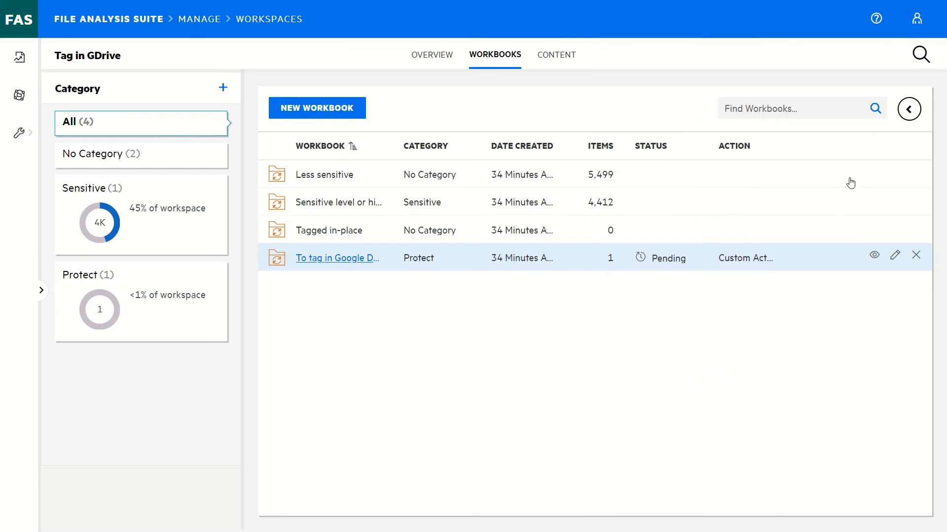
mouse_move(684, 266)
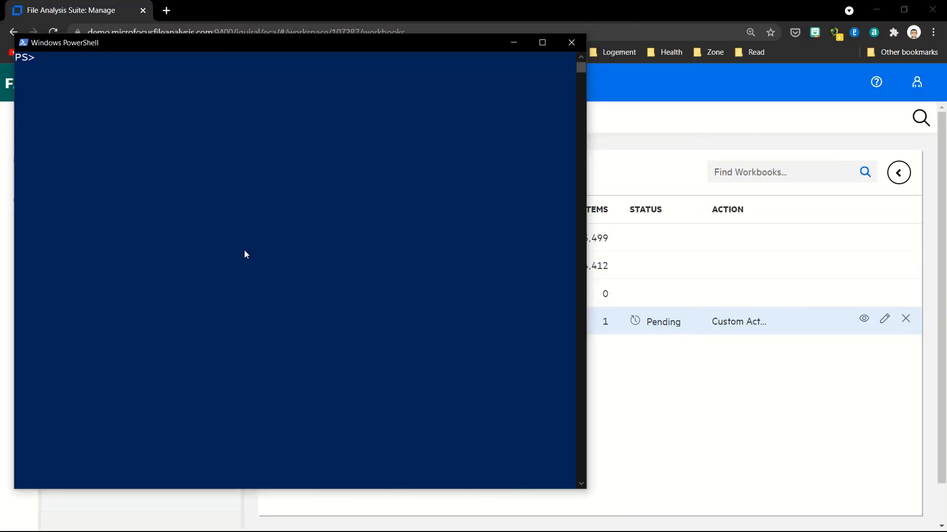
- Run .\Set-FasTagInGDrive.ps1 in PowerShell and confirm the workbook reads Completed
text(.\Set-FasTagInGDrive.ps1)
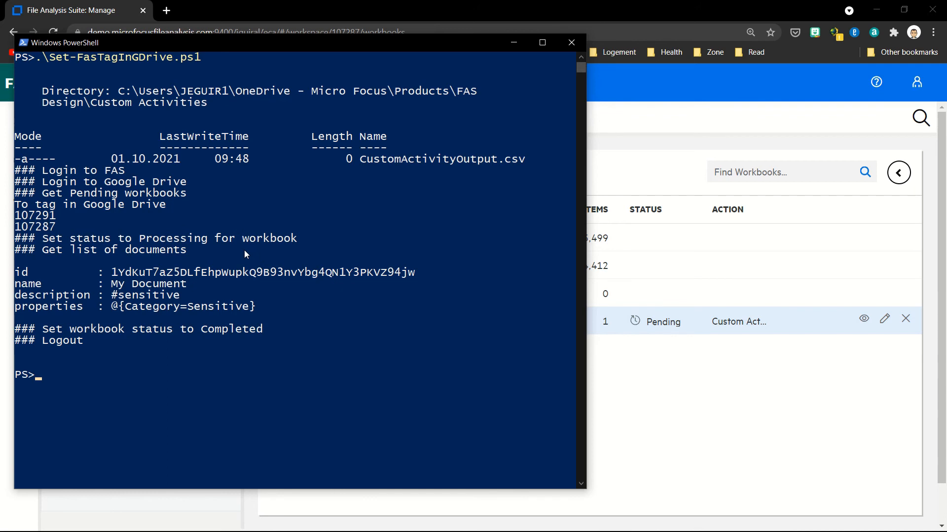
click(570, 43)
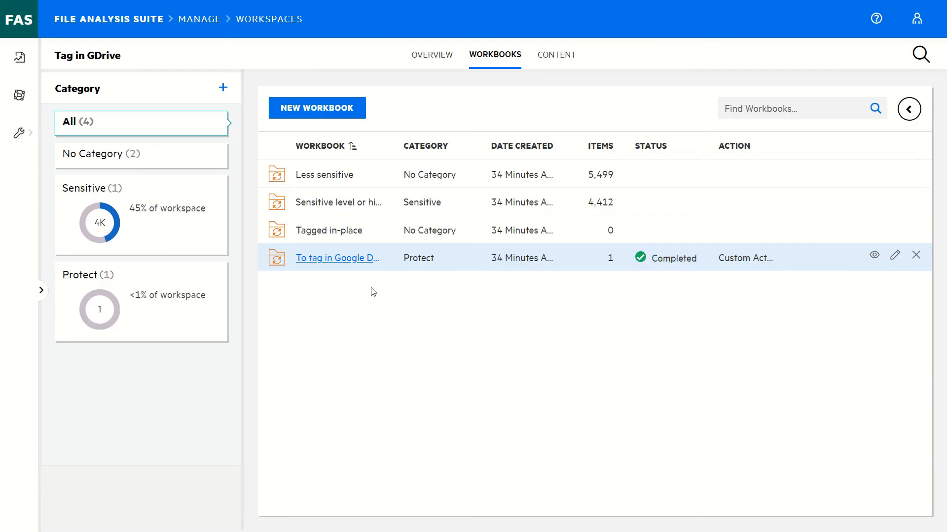
mouse_move(667, 272)
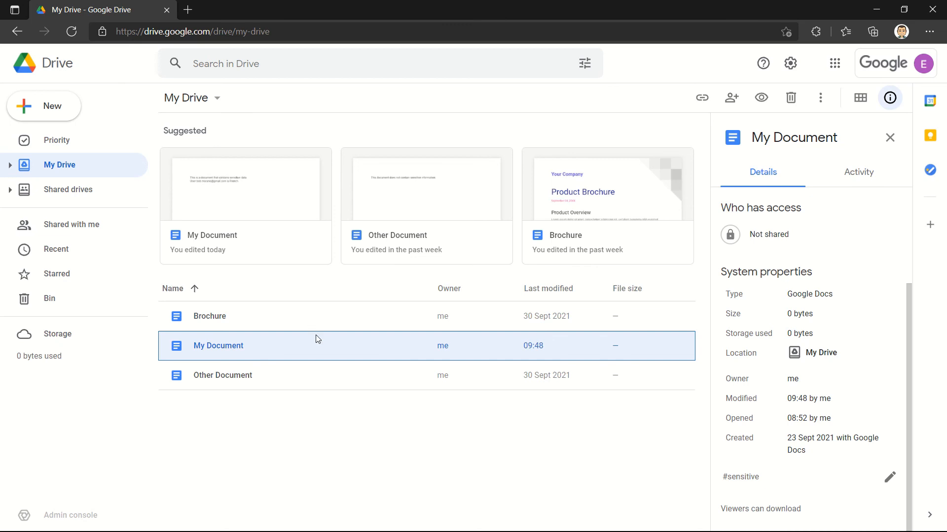
mouse_move(698, 449)
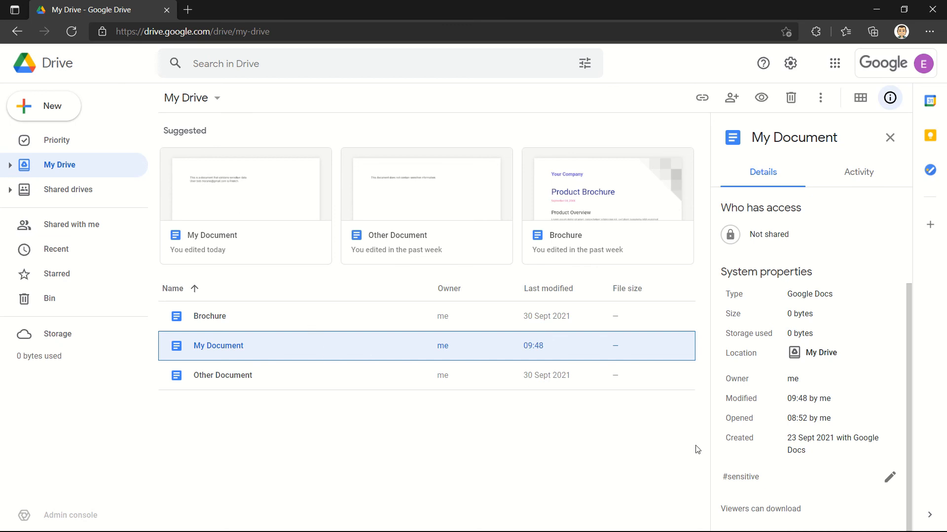